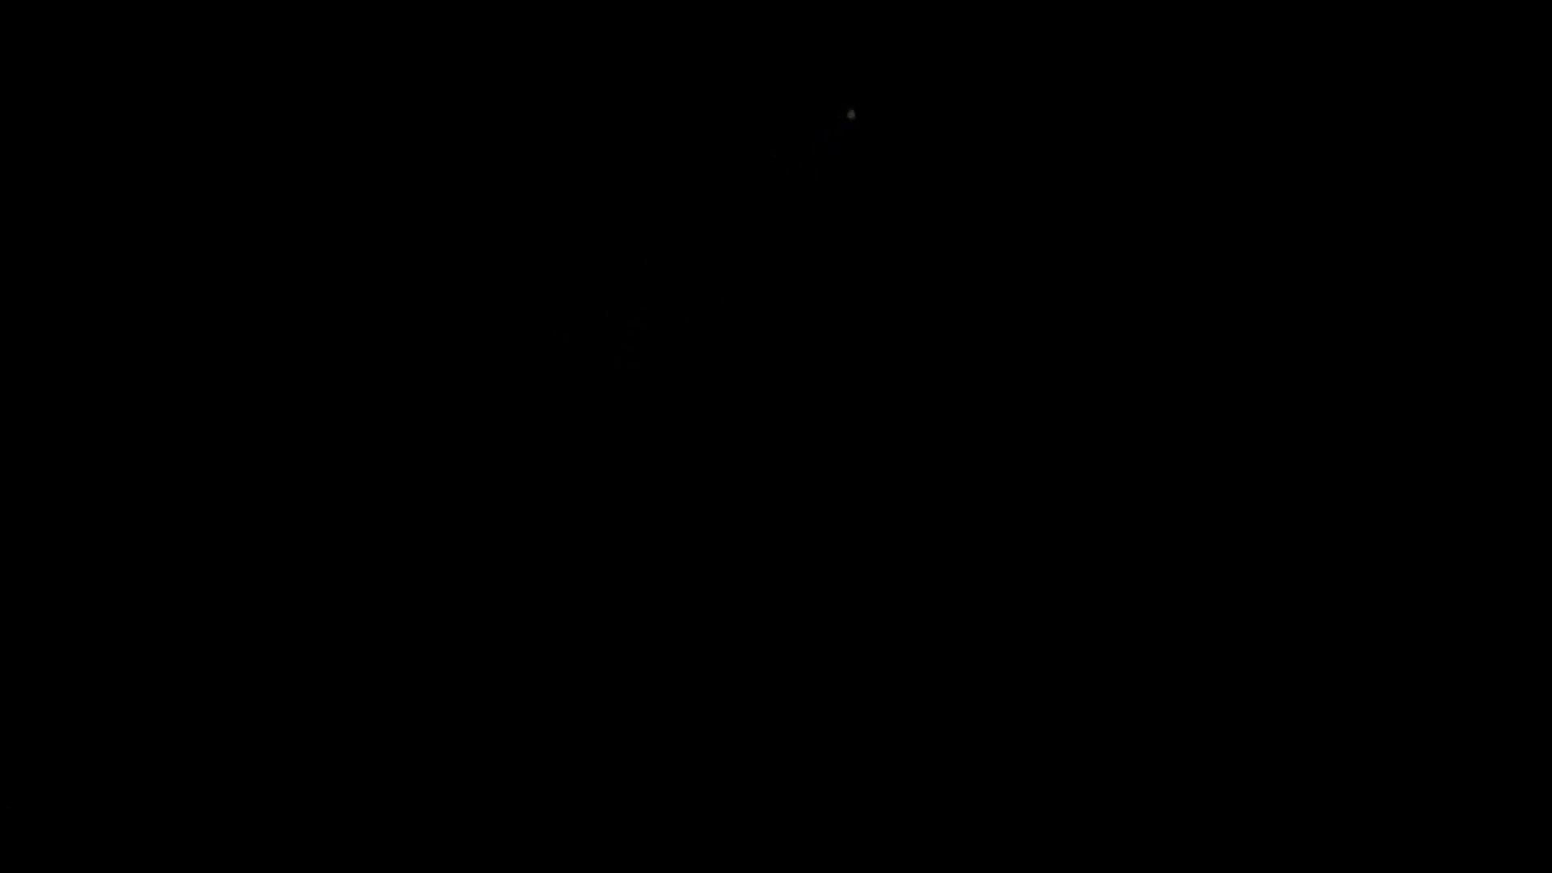
mouse_move(887, 70)
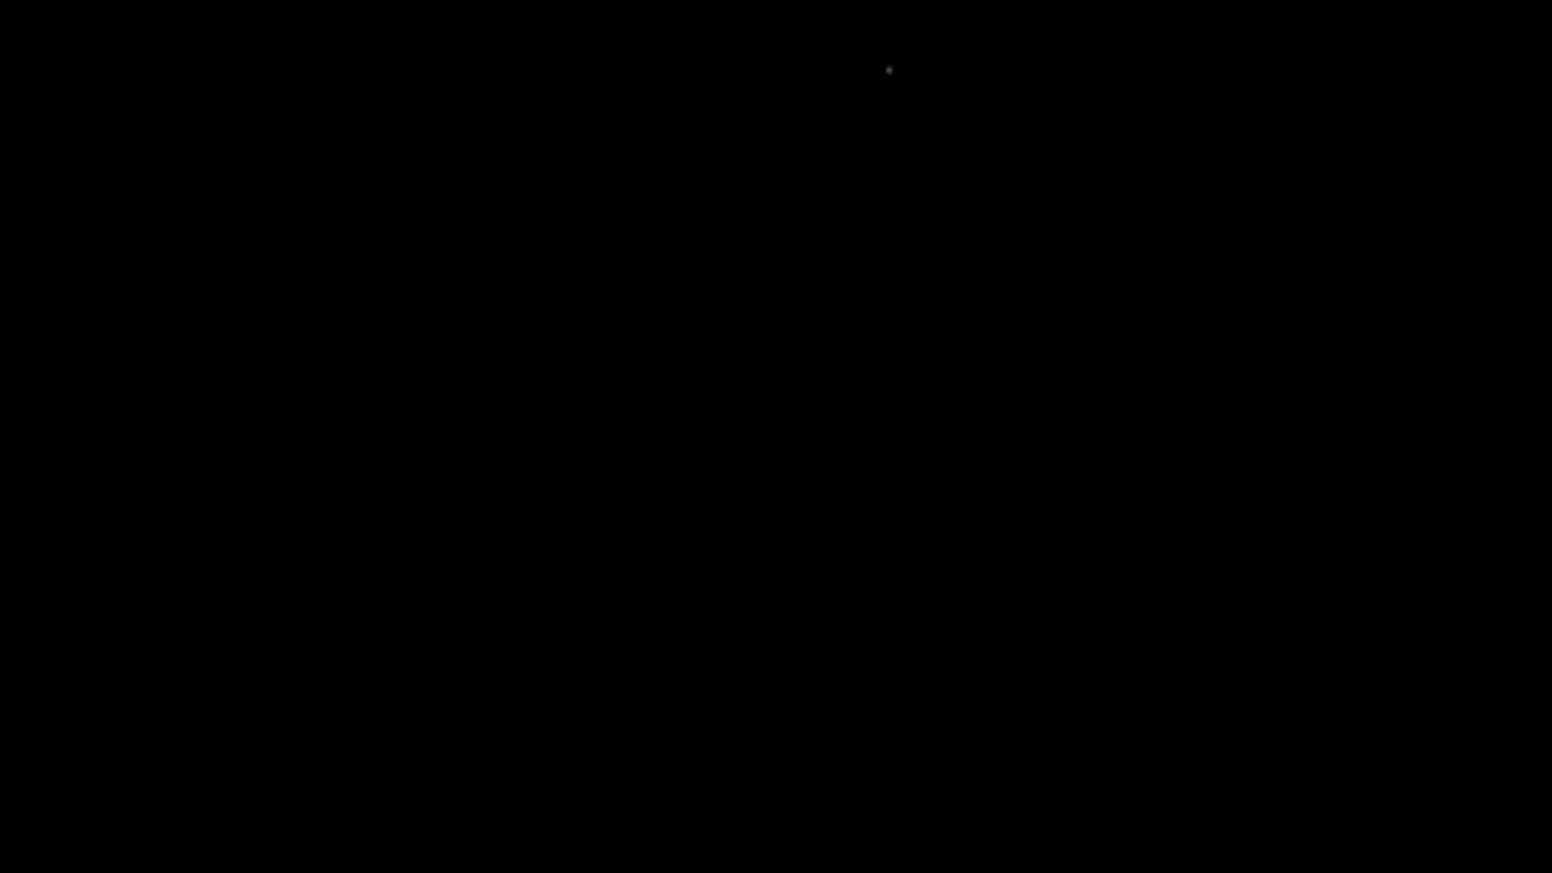